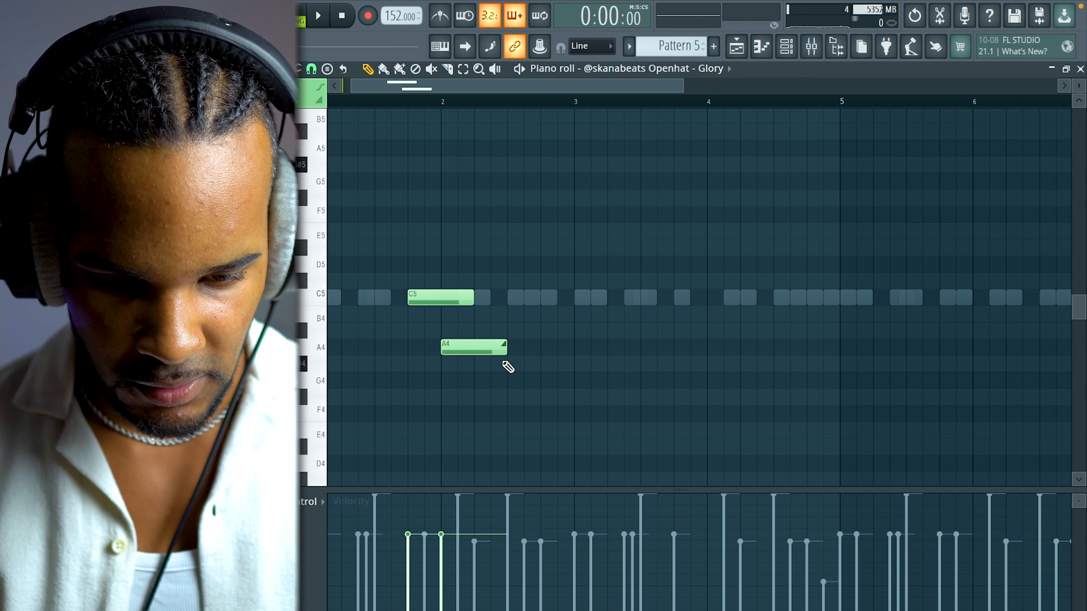
- Add gliding C5 and A4 notes to the hi-hat pattern in the piano roll
{"action": "left_click", "coordinate": [318, 15]}
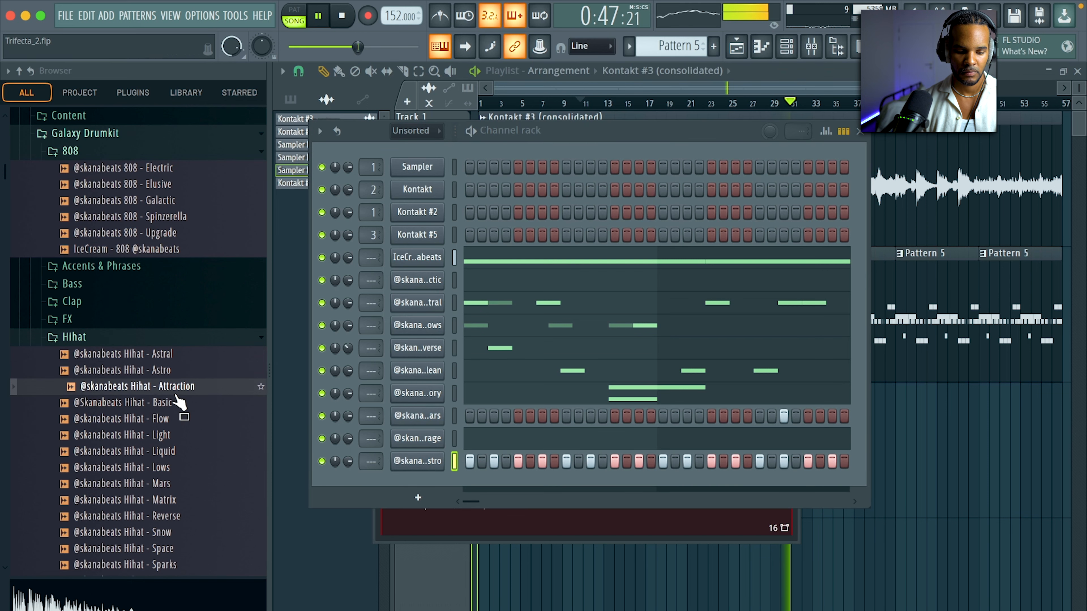
- Load Fruity Parametric EQ 2 into a mixer insert slot for the Track 3 mix-level automation
{"action": "left_click", "coordinate": [132, 419]}
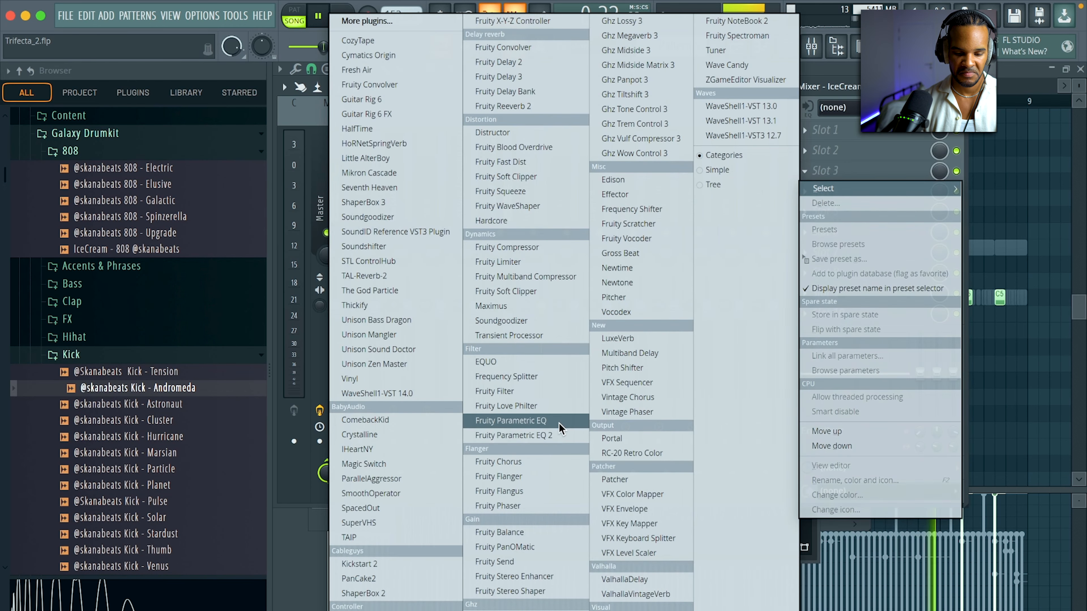
{"action": "left_click", "coordinate": [513, 435]}
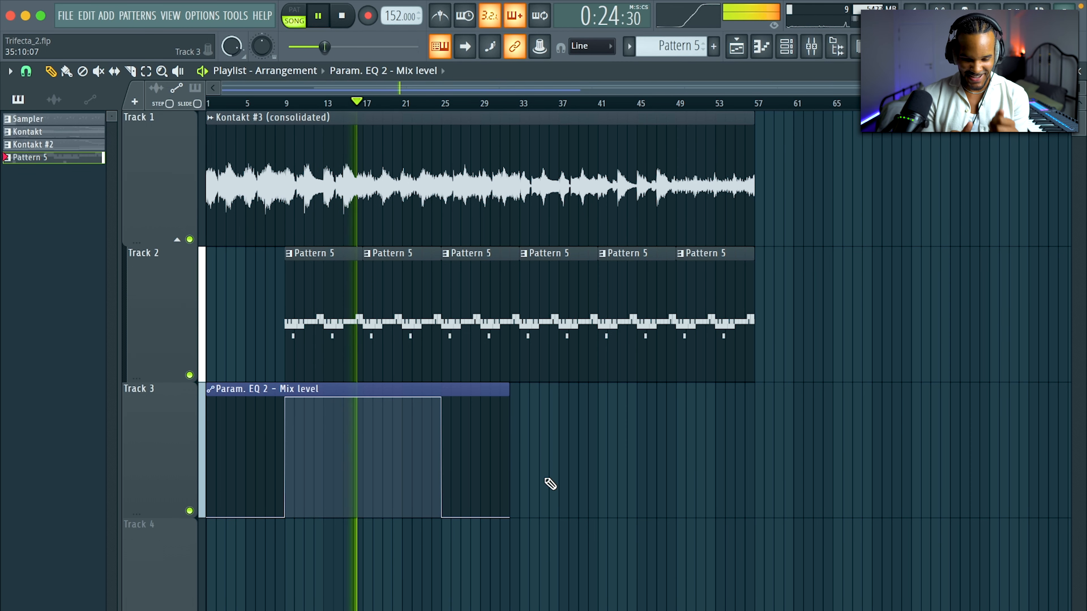
- Make the second Pattern 5 hi-hat clip unique as an independent pattern
{"action": "left_click", "coordinate": [786, 47]}
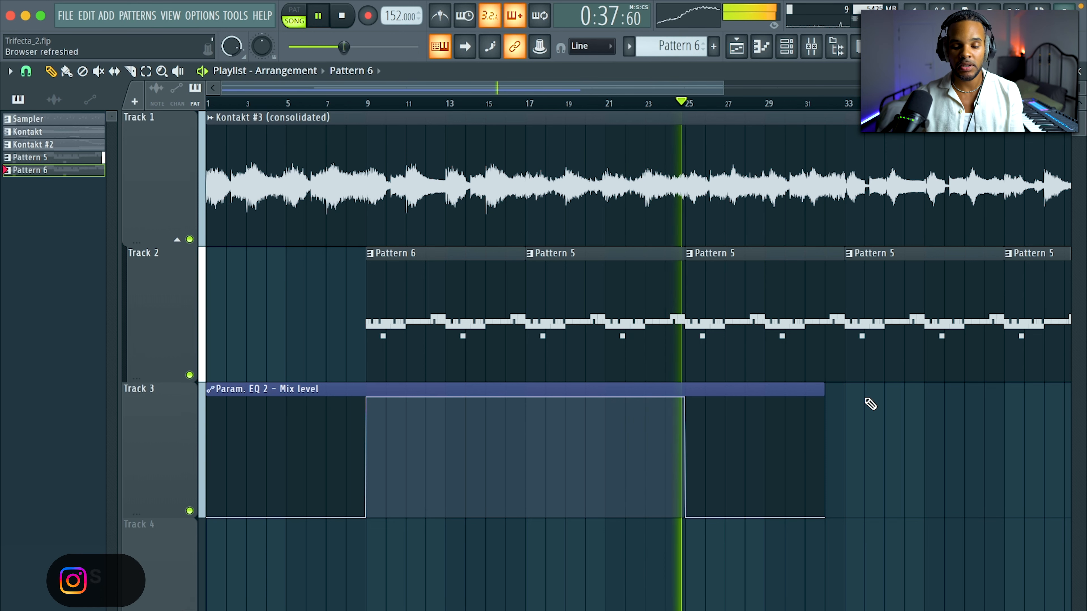
{"action": "right_click", "coordinate": [693, 253]}
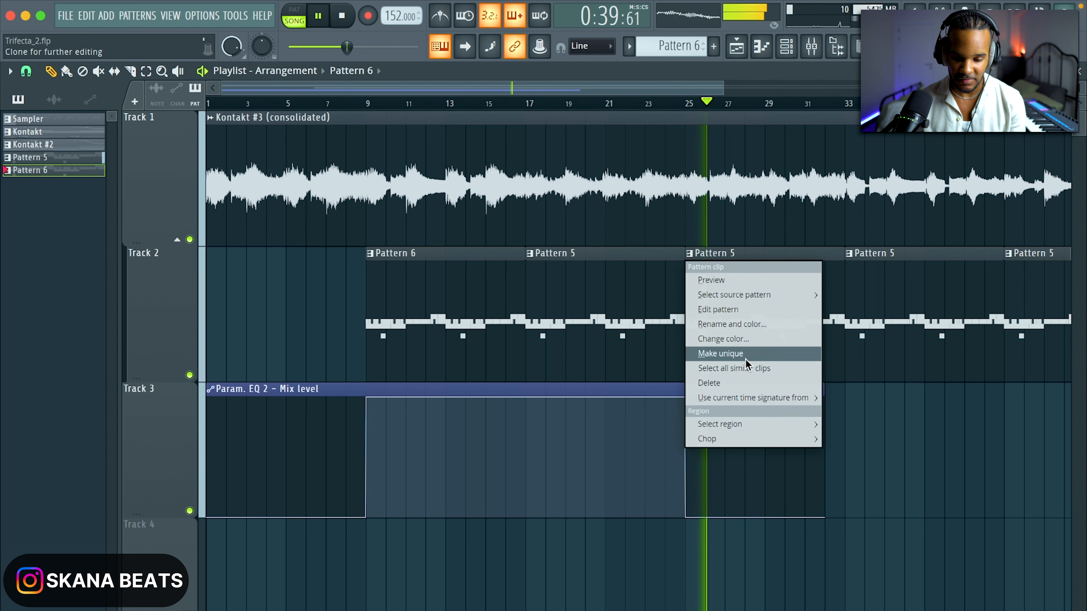
{"action": "left_click", "coordinate": [720, 354]}
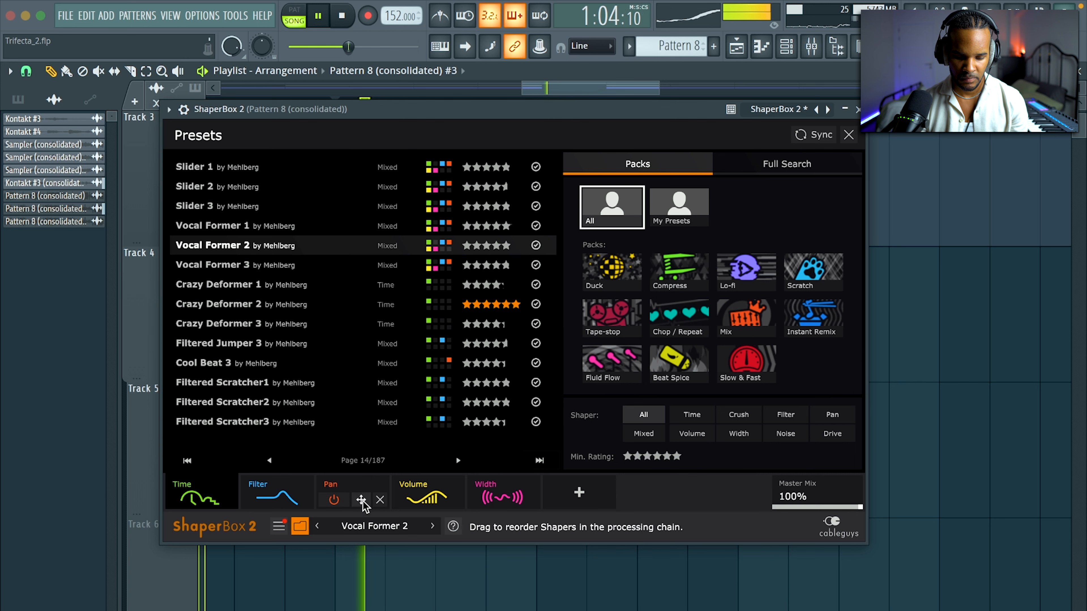
- Load Fruity Love Philter after ShaperBox 2 with the Simple triangle lowpass LFO preset
{"action": "left_click", "coordinate": [334, 500]}
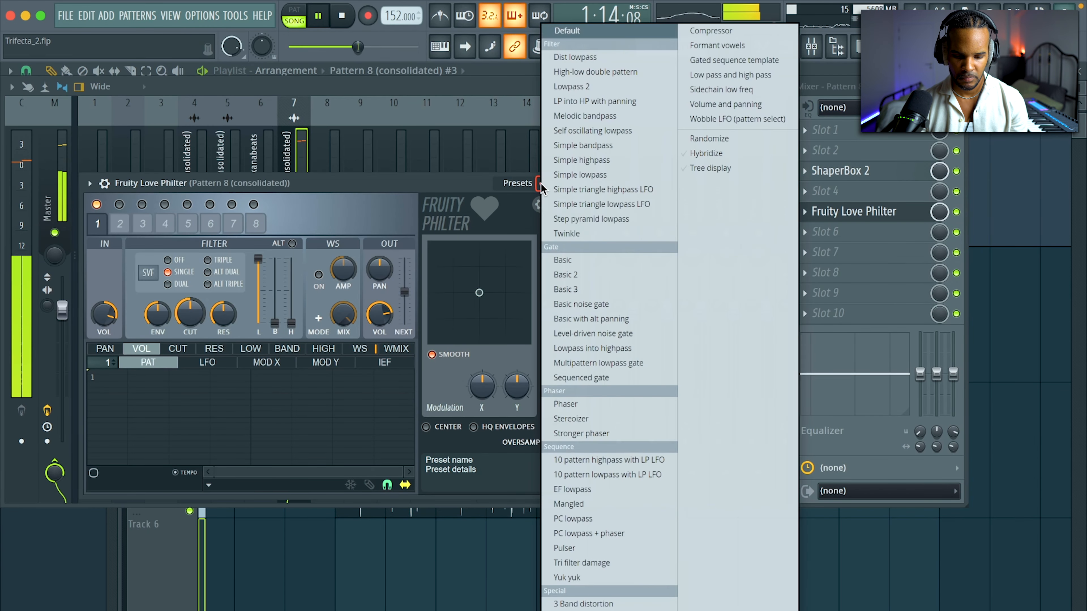
{"action": "left_click", "coordinate": [603, 190]}
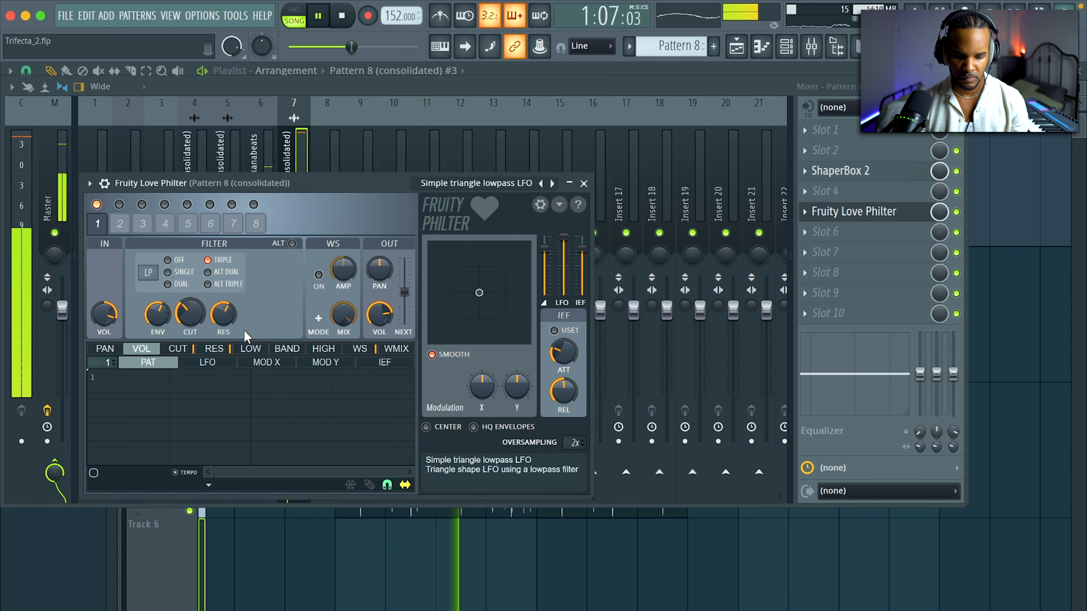
{"action": "left_click", "coordinate": [584, 184]}
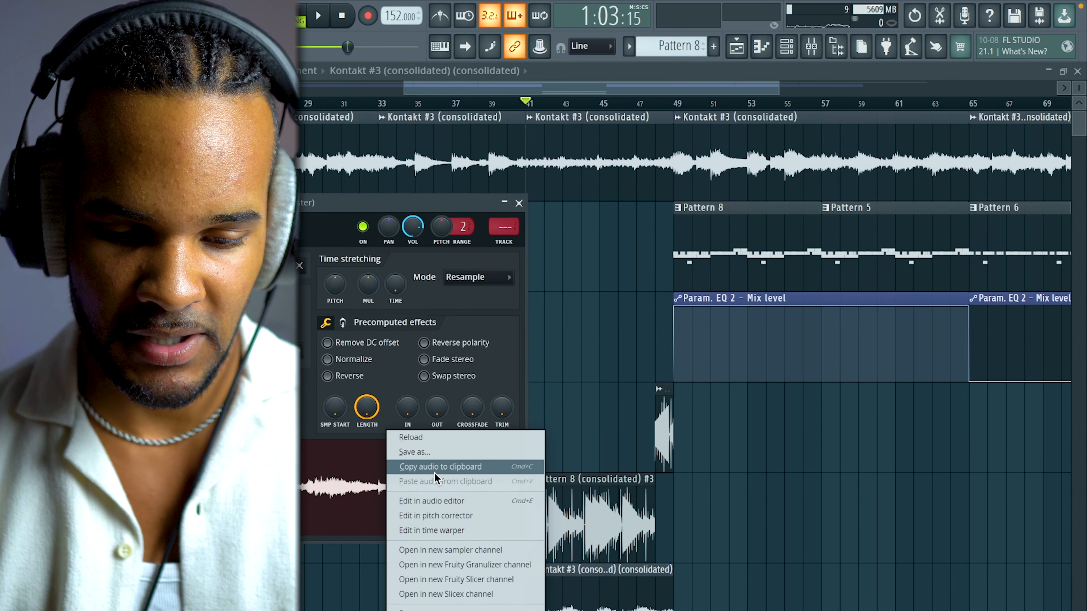
- Resample the melody loop copy at 1500 samplerate and prepare it as Loop_2 for Track 6
{"action": "left_click", "coordinate": [431, 501]}
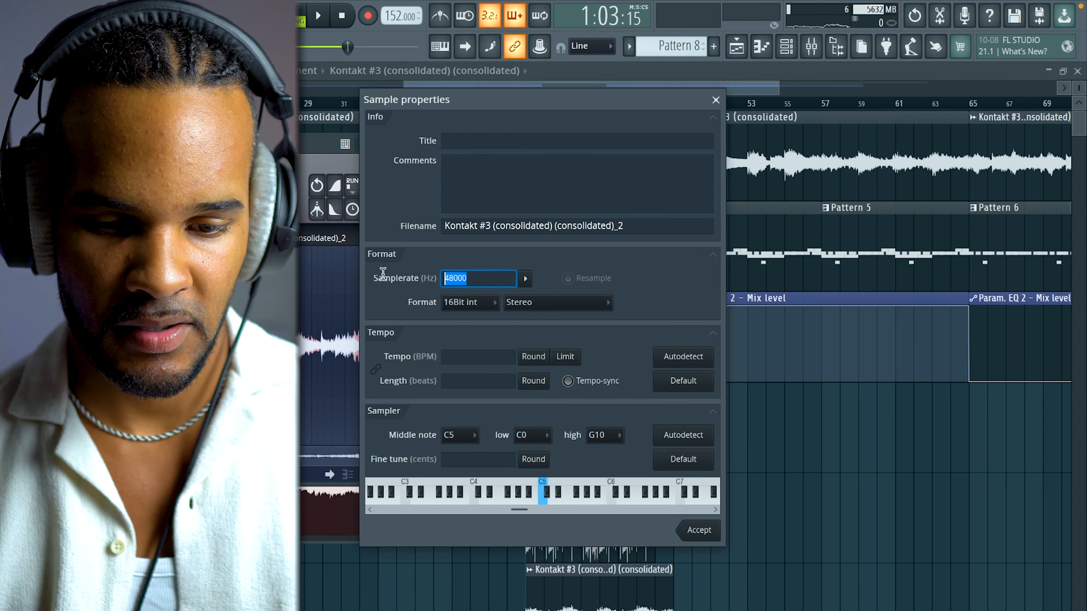
{"action": "type", "text": "1500"}
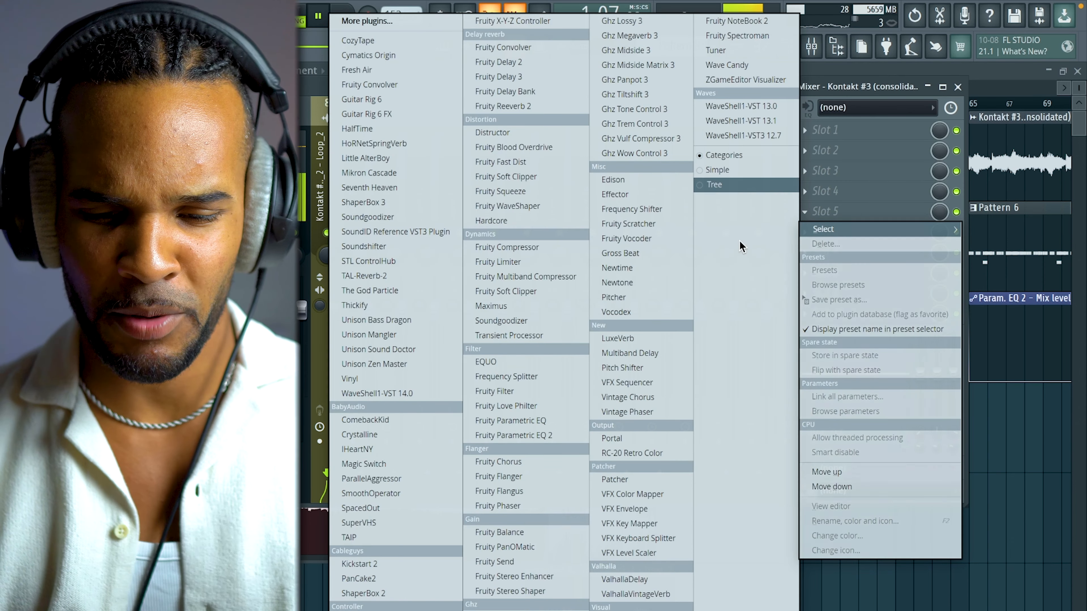
{"action": "left_click", "coordinate": [498, 462]}
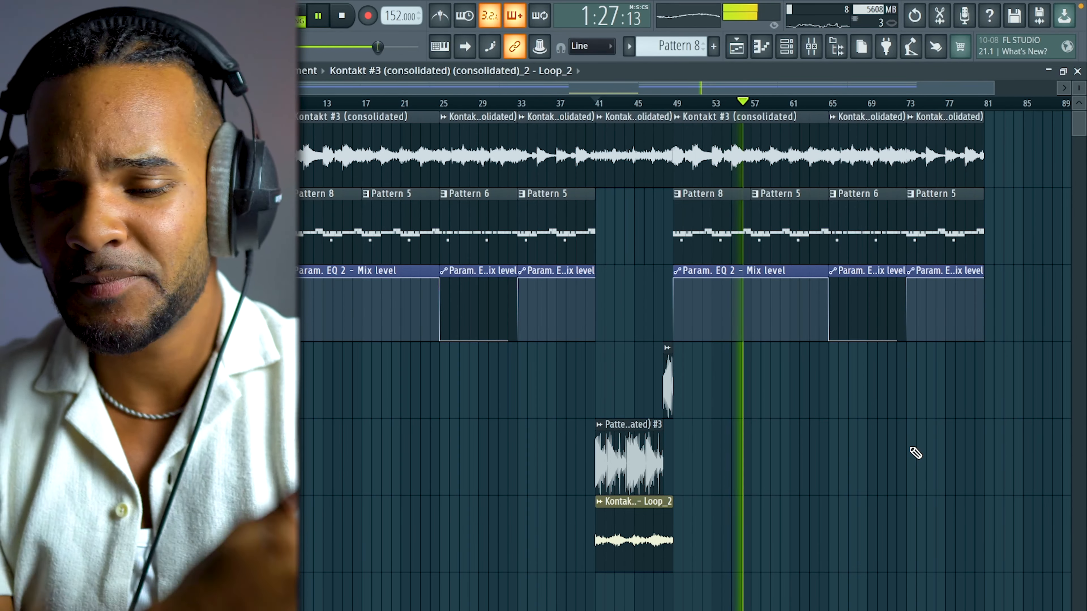
{"action": "left_click", "coordinate": [236, 16]}
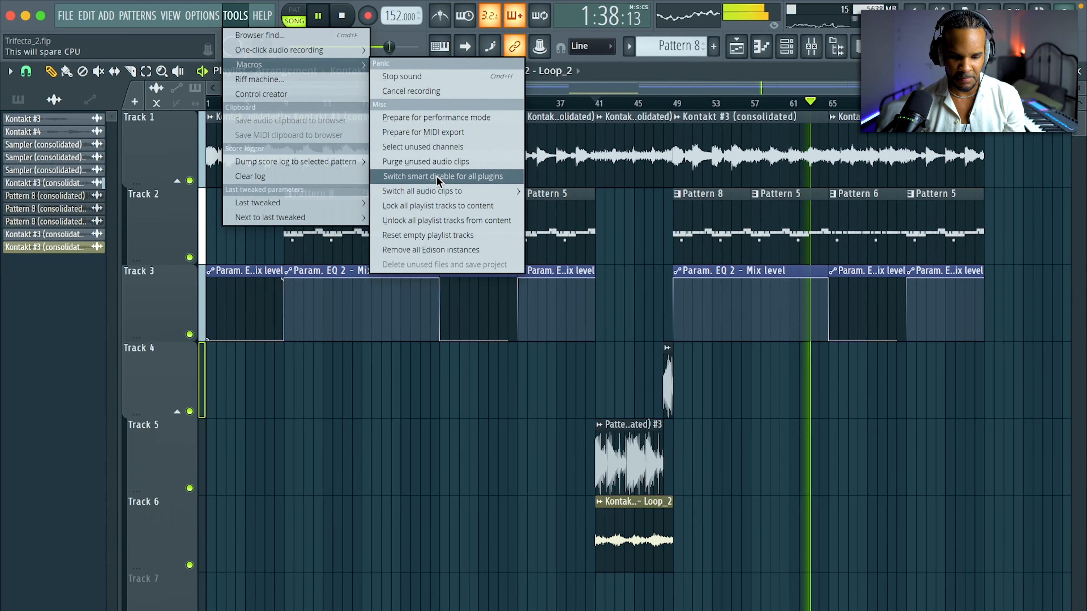